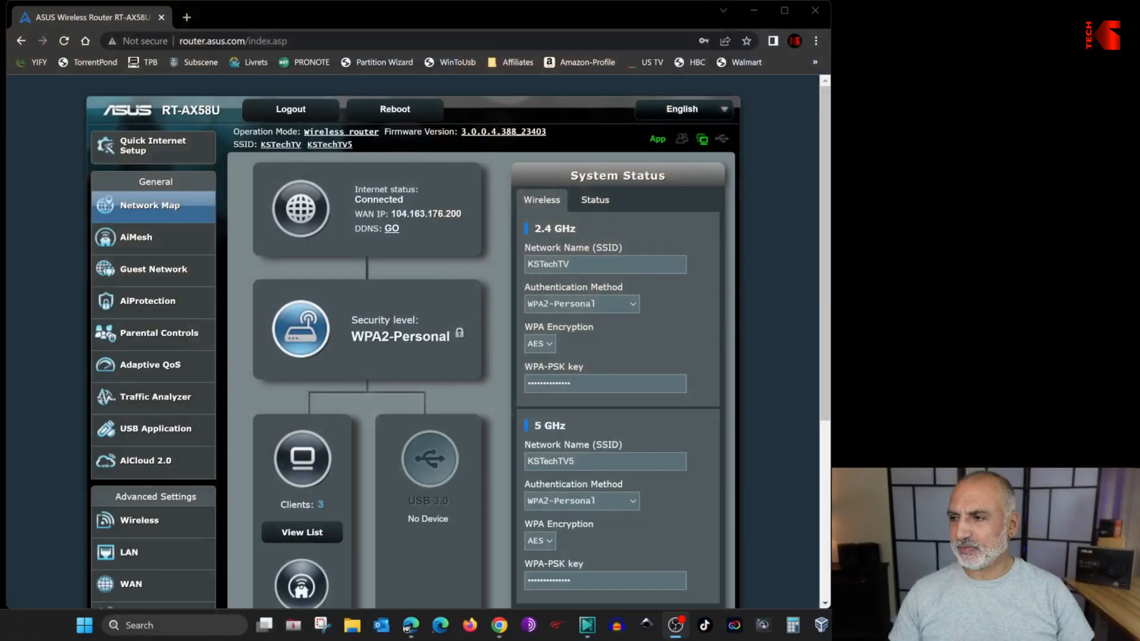
Go to the Administration > System page of the router admin
{"action": "scroll", "scroll_direction": "down", "scroll_amount": 3}
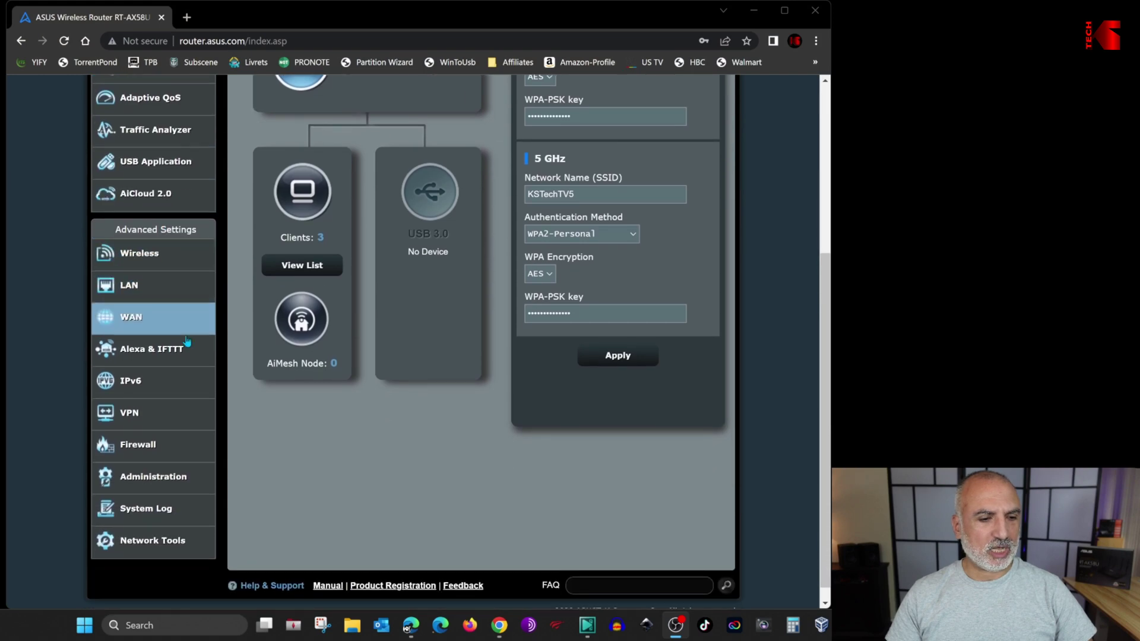
{"action": "mouse_move", "coordinate": [147, 484]}
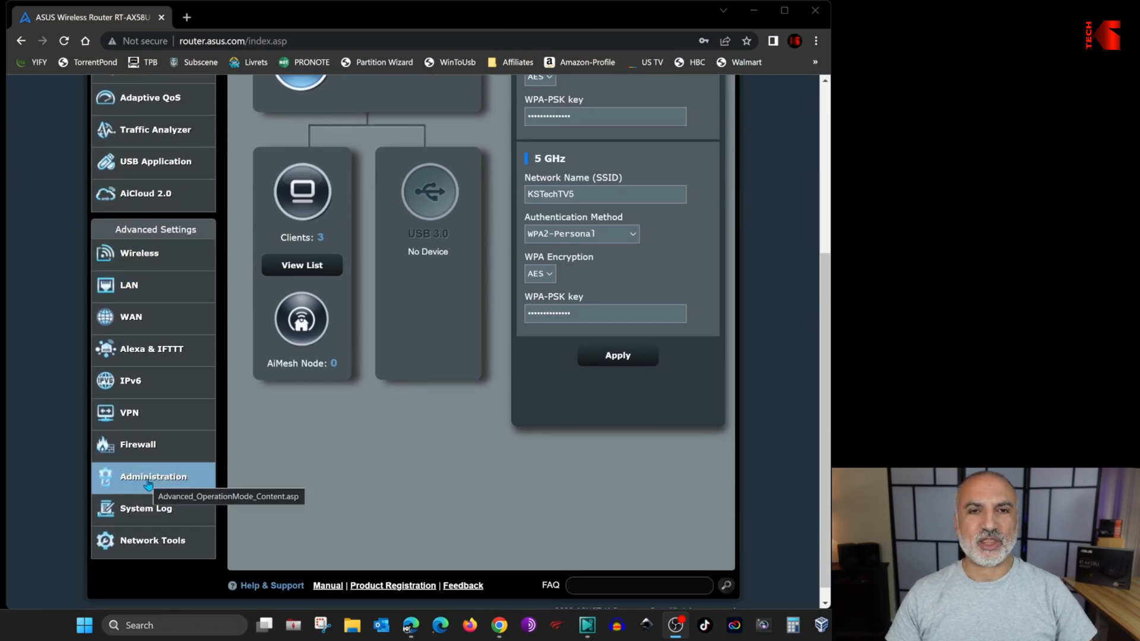
{"action": "left_click", "coordinate": [152, 477]}
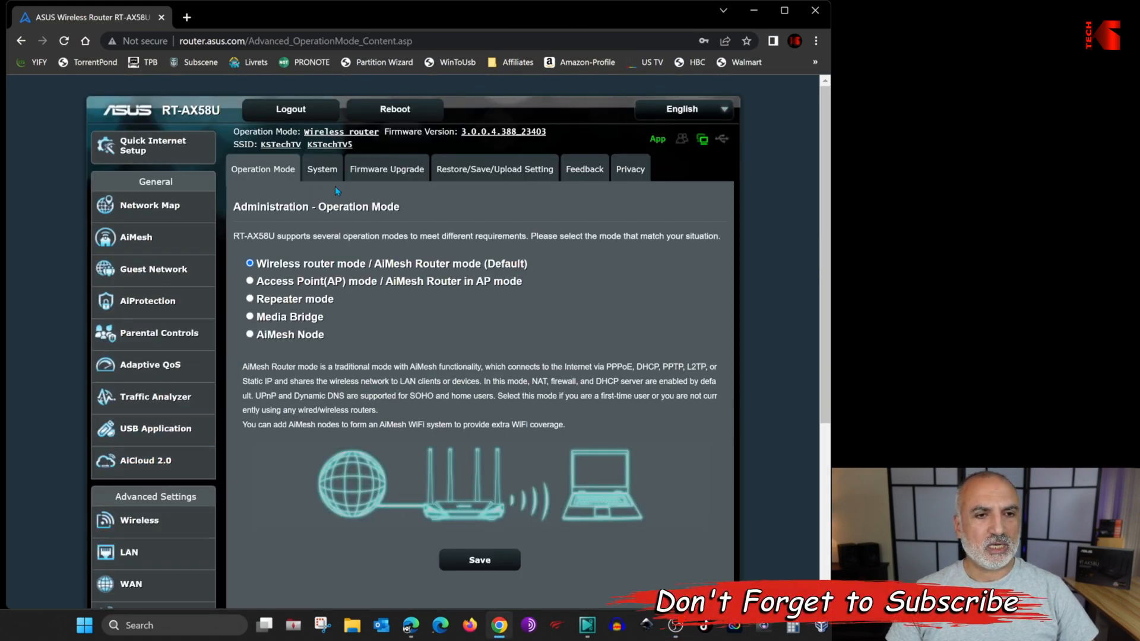
{"action": "left_click", "coordinate": [321, 169]}
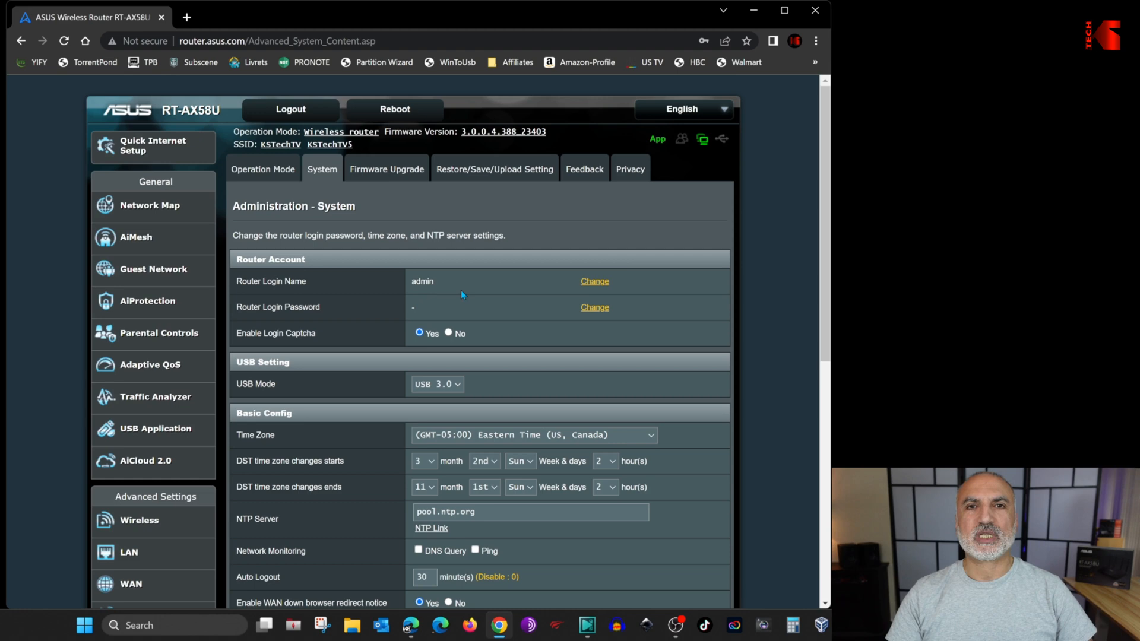
{"action": "mouse_move", "coordinate": [459, 293]}
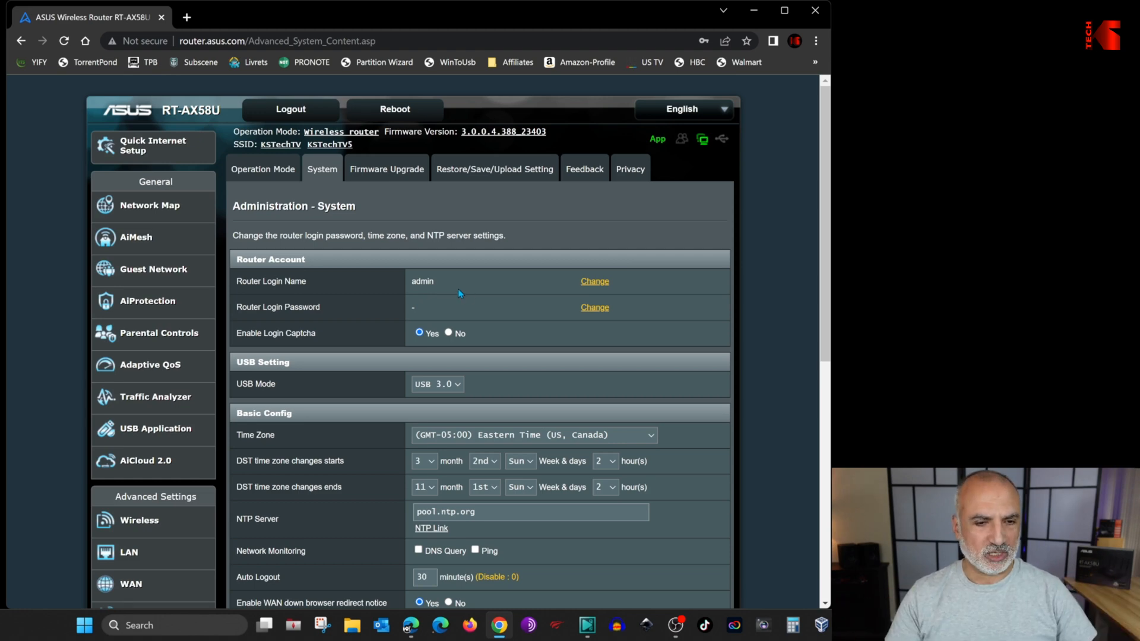
Set Enable Web Access from WAN to Yes under Remote Access Config and apply it
{"action": "scroll", "scroll_direction": "down", "scroll_amount": 3}
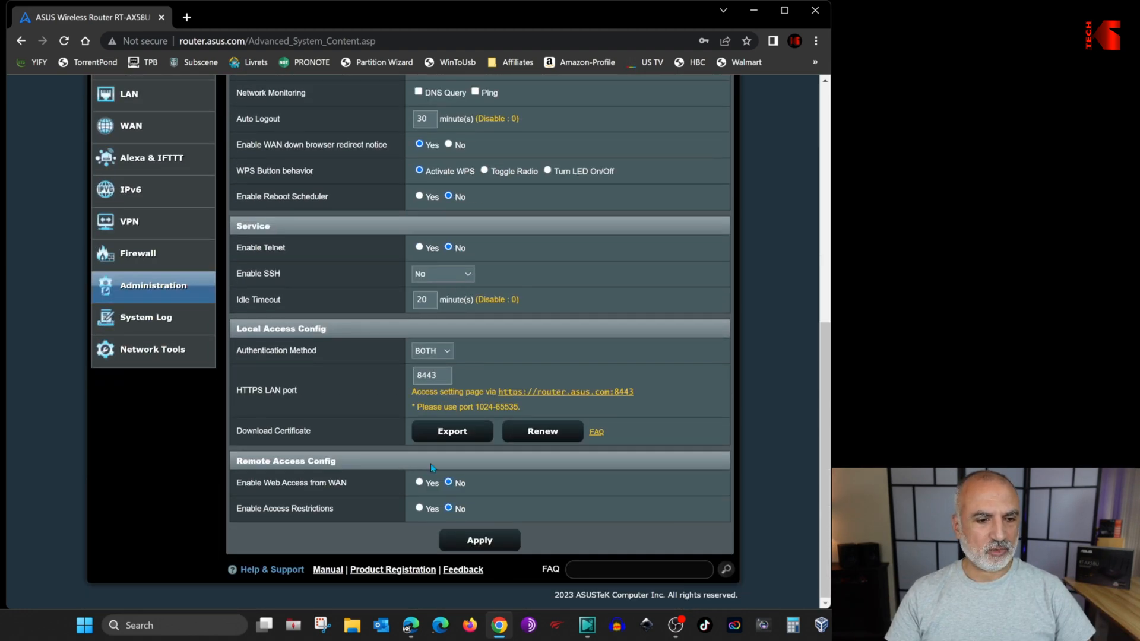
{"action": "mouse_move", "coordinate": [431, 467]}
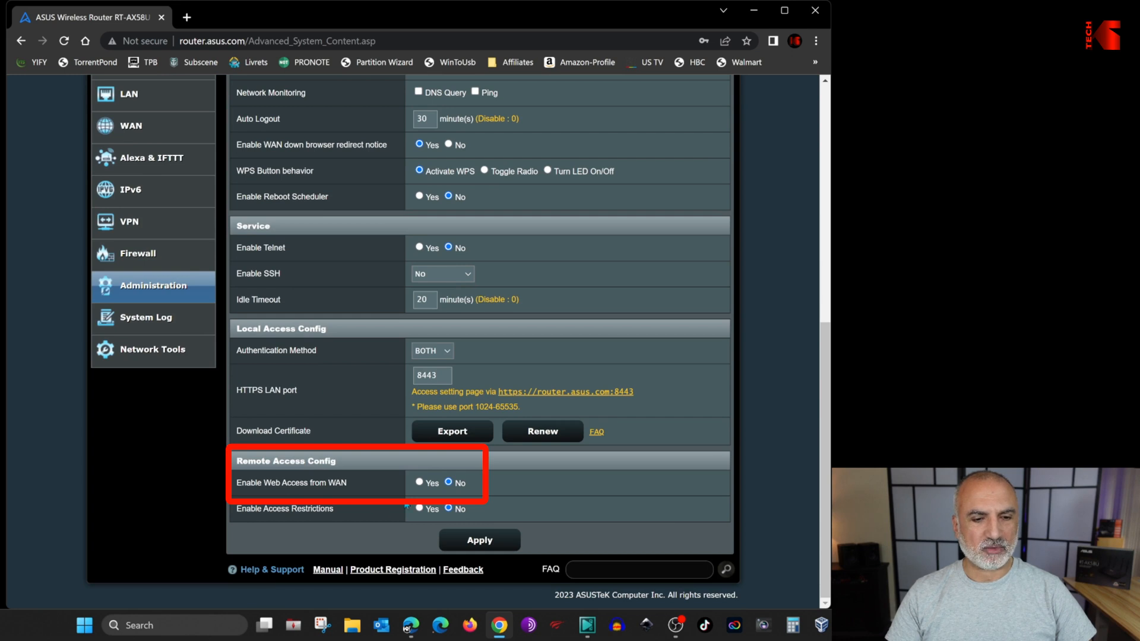
{"action": "left_click", "coordinate": [418, 482]}
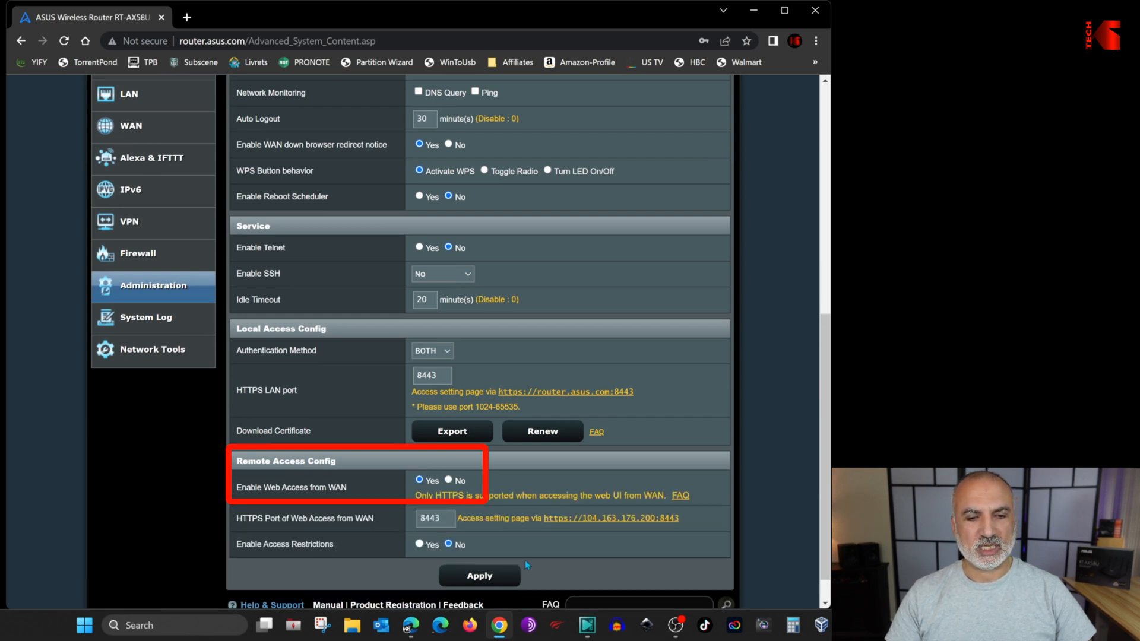
{"action": "left_click", "coordinate": [479, 575]}
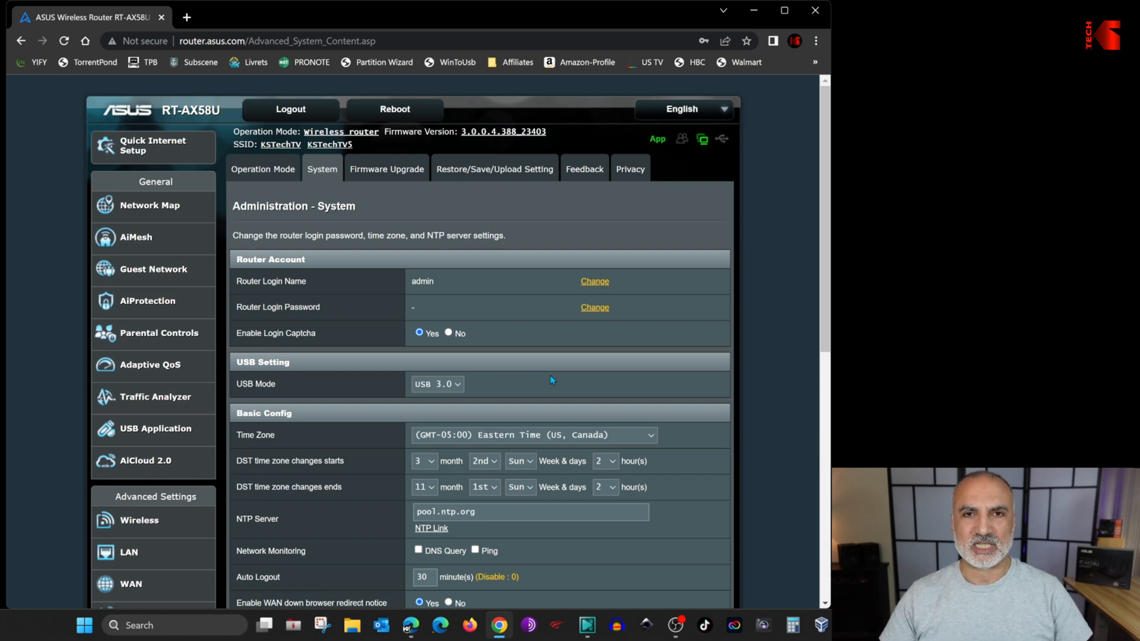
{"action": "mouse_move", "coordinate": [542, 367]}
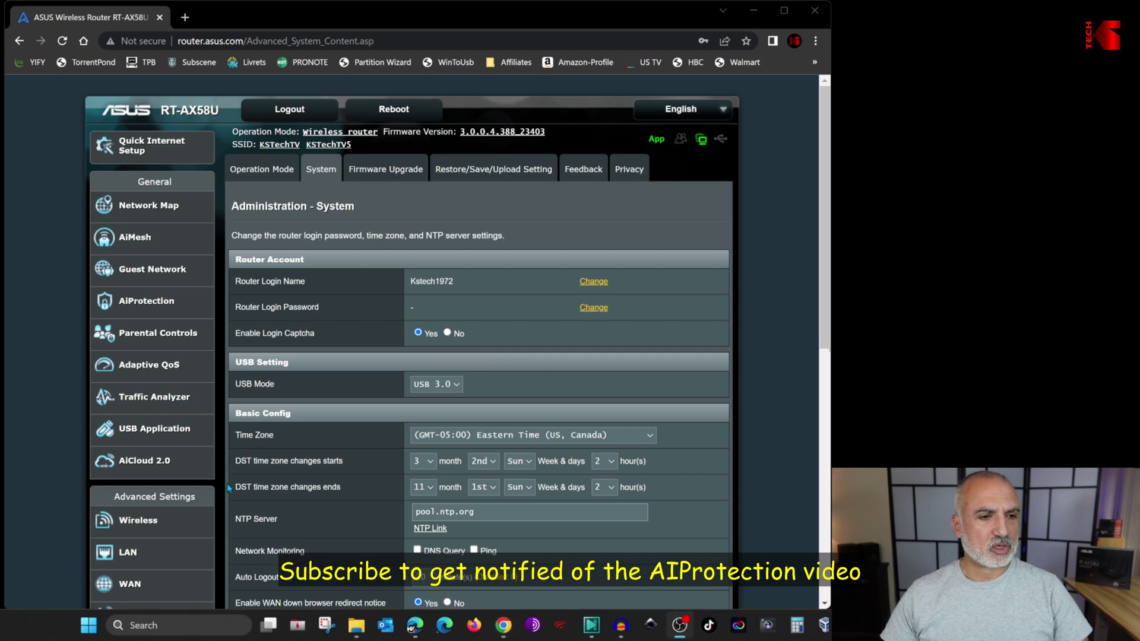
Switch Enabled AiProtection to ON on the AiProtection page
{"action": "left_click", "coordinate": [147, 302]}
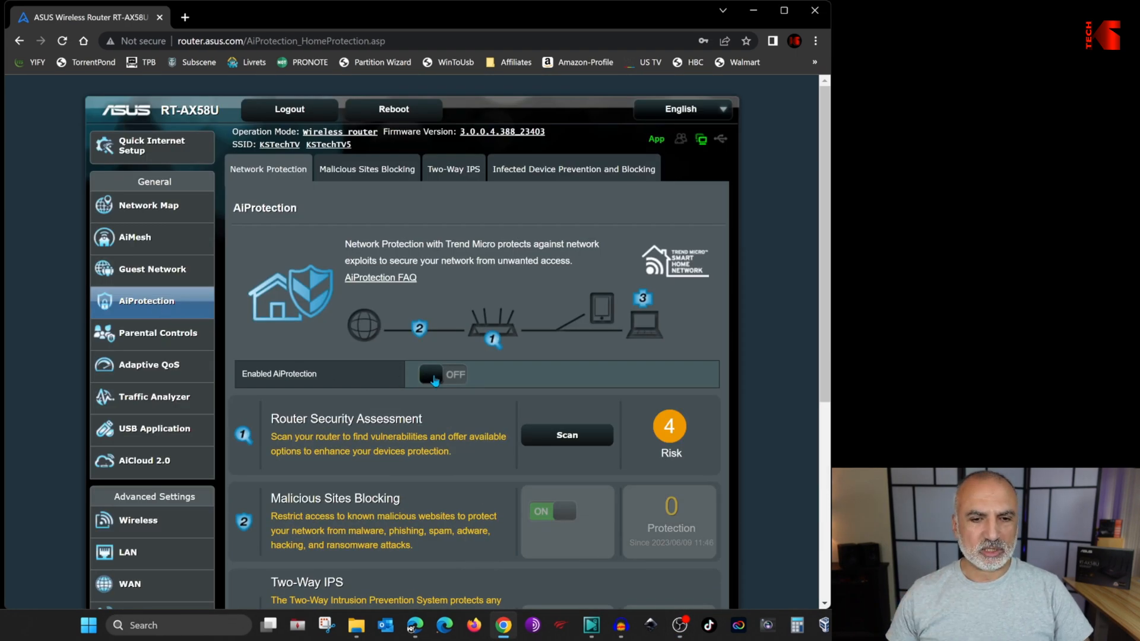
{"action": "left_click", "coordinate": [434, 374]}
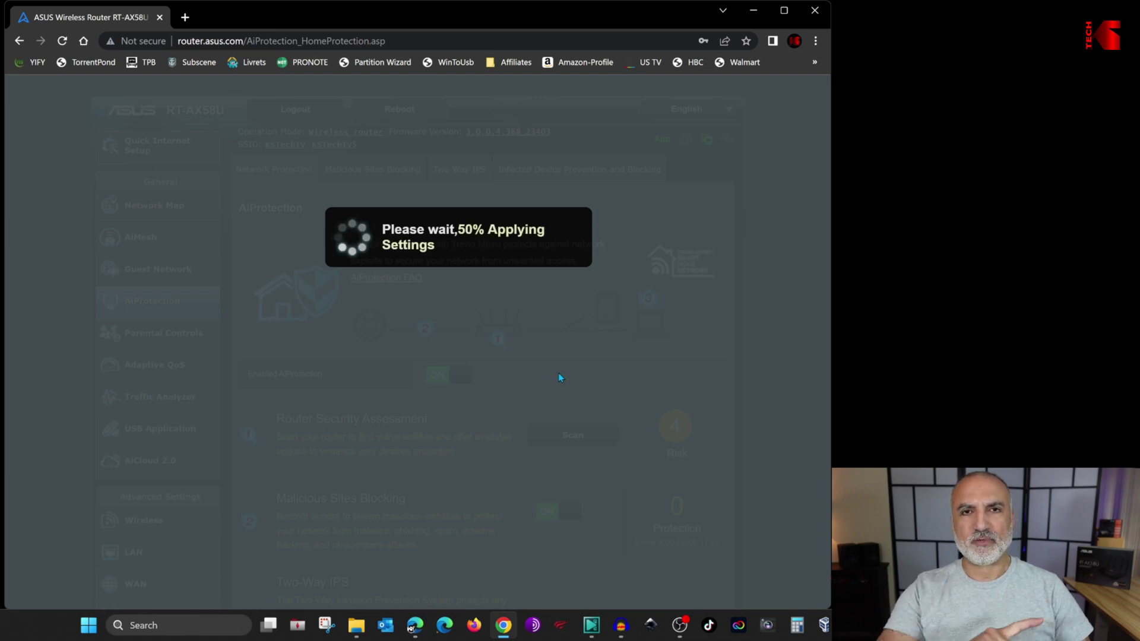
{"action": "mouse_move", "coordinate": [772, 406]}
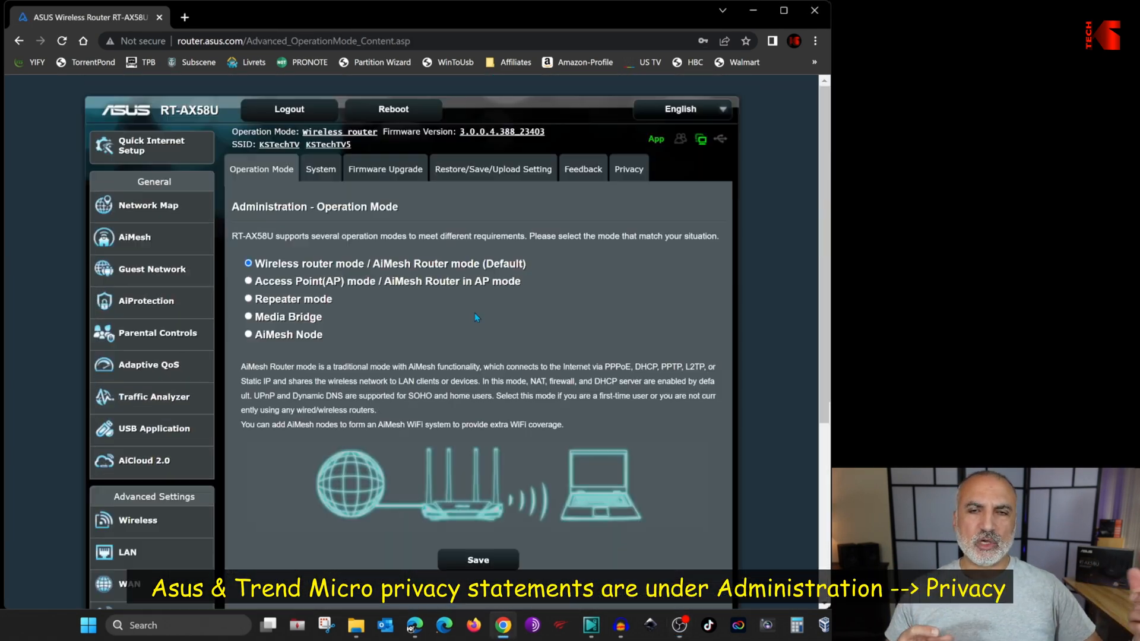
Review the Trend Micro data-sharing notice under Administration > Privacy, then return to Network Map
{"action": "left_click", "coordinate": [630, 169]}
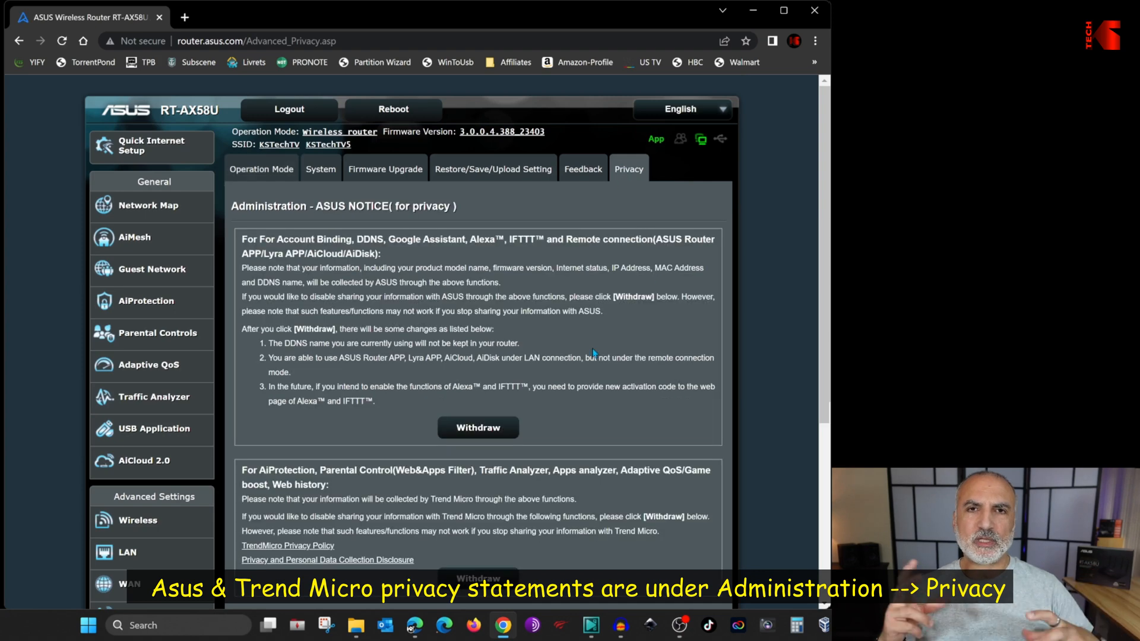
{"action": "left_click_drag", "start_coordinate": [241, 471], "coordinate": [356, 531]}
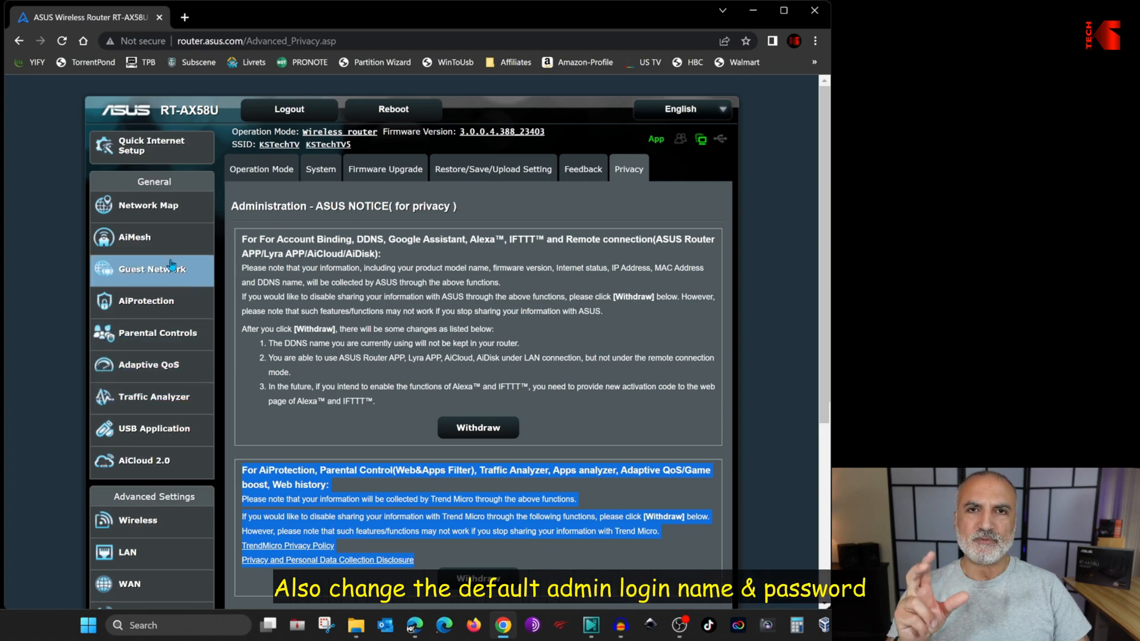
{"action": "left_click", "coordinate": [148, 205]}
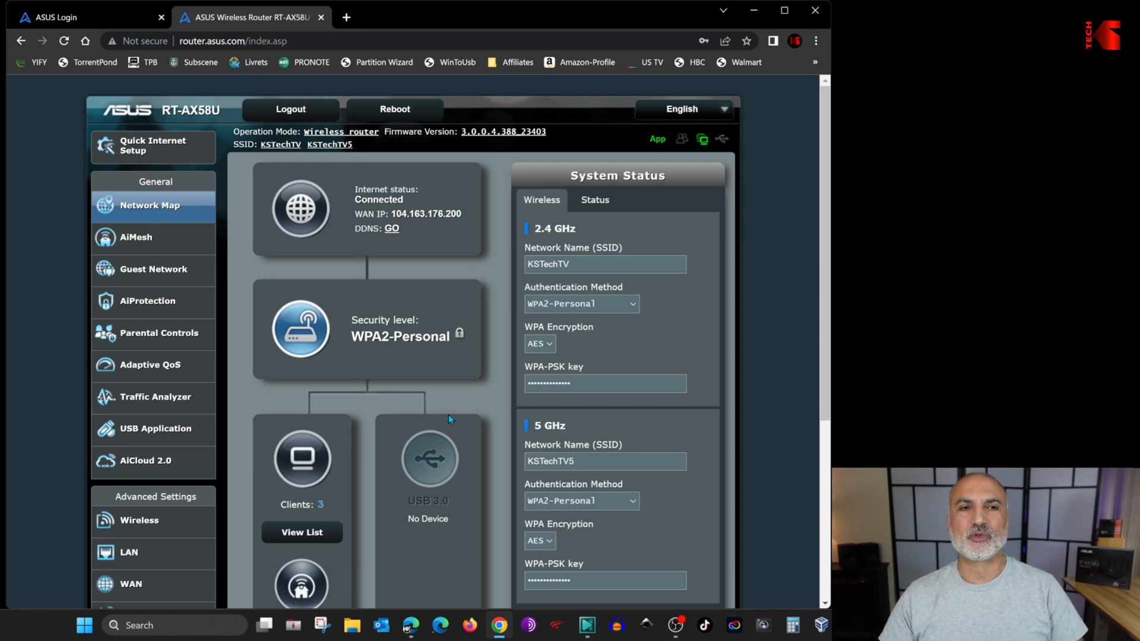
{"action": "mouse_move", "coordinate": [429, 416]}
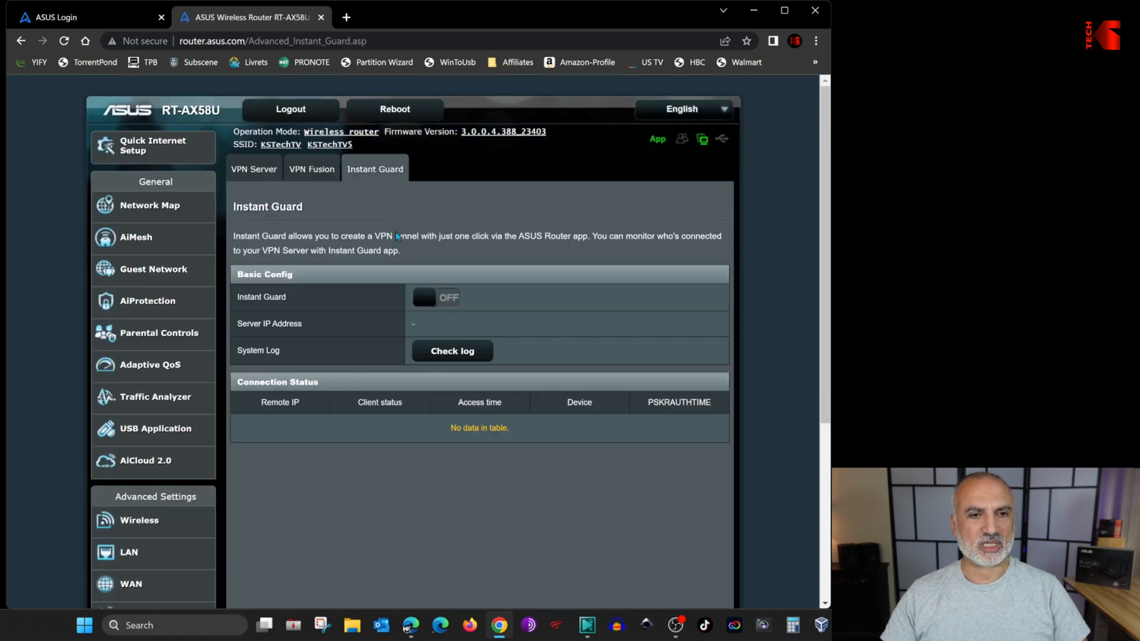
Show the VPN > Instant Guard page with Instant Guard still off
{"action": "left_click", "coordinate": [162, 17]}
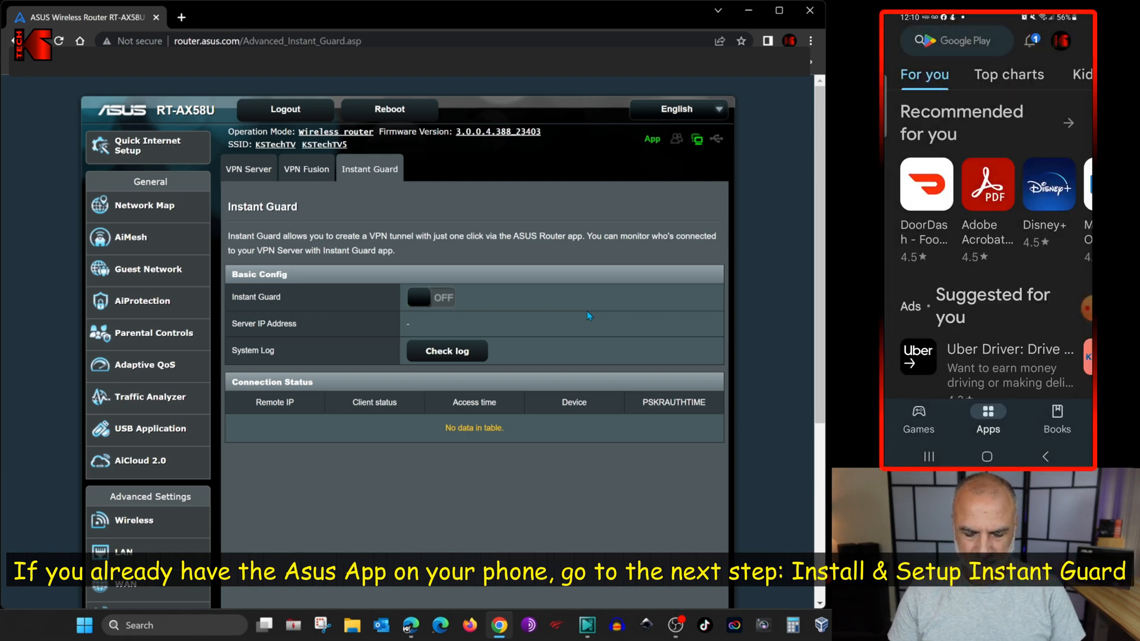
Search Google Play for 'asus router' and install the ASUS Router app
{"action": "left_click", "coordinate": [957, 41]}
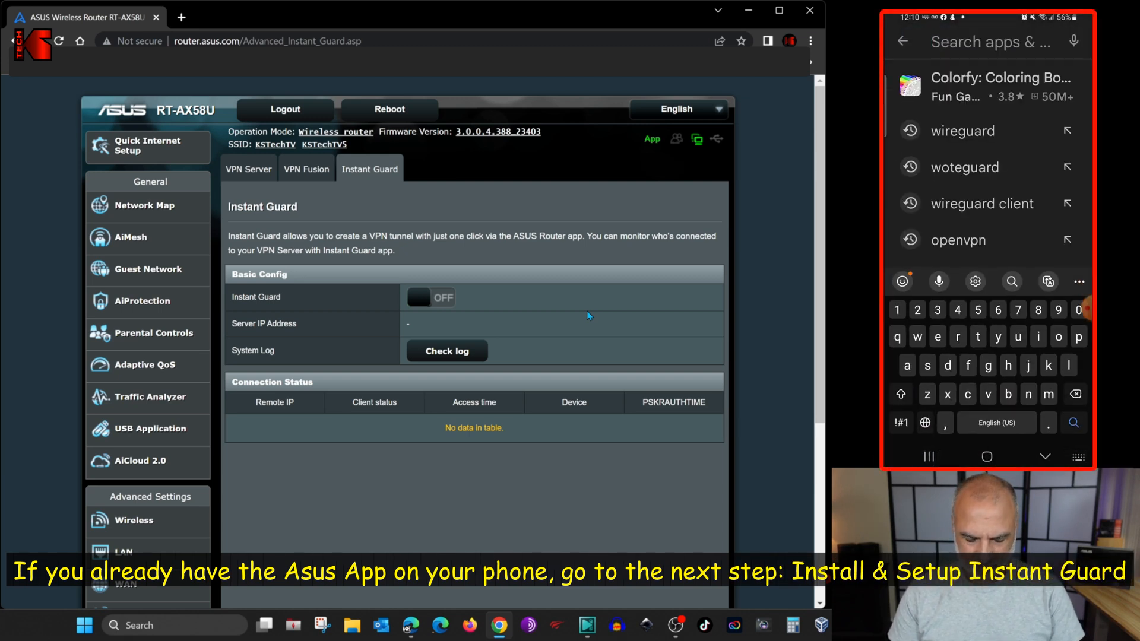
{"action": "type", "text": "asus"}
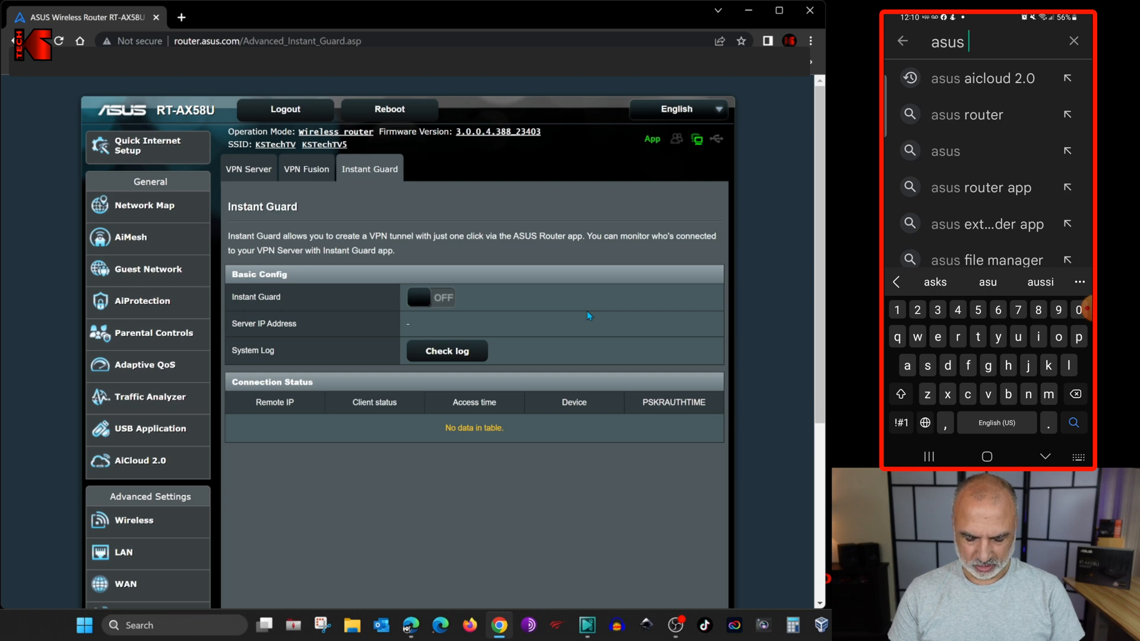
{"action": "type", "text": "router"}
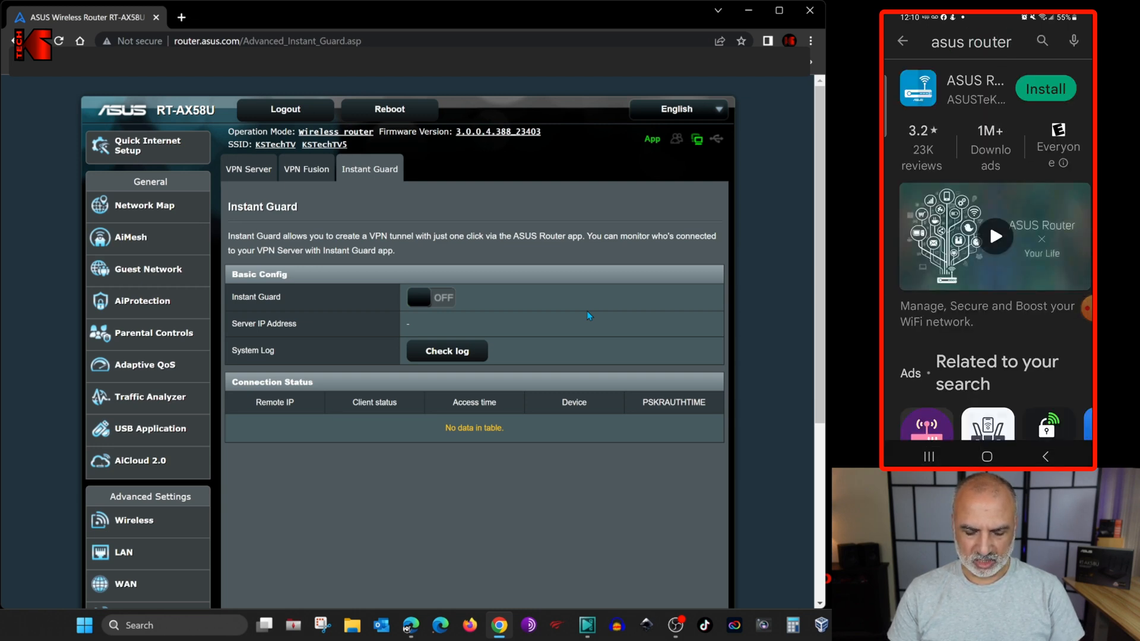
{"action": "left_click", "coordinate": [1045, 88]}
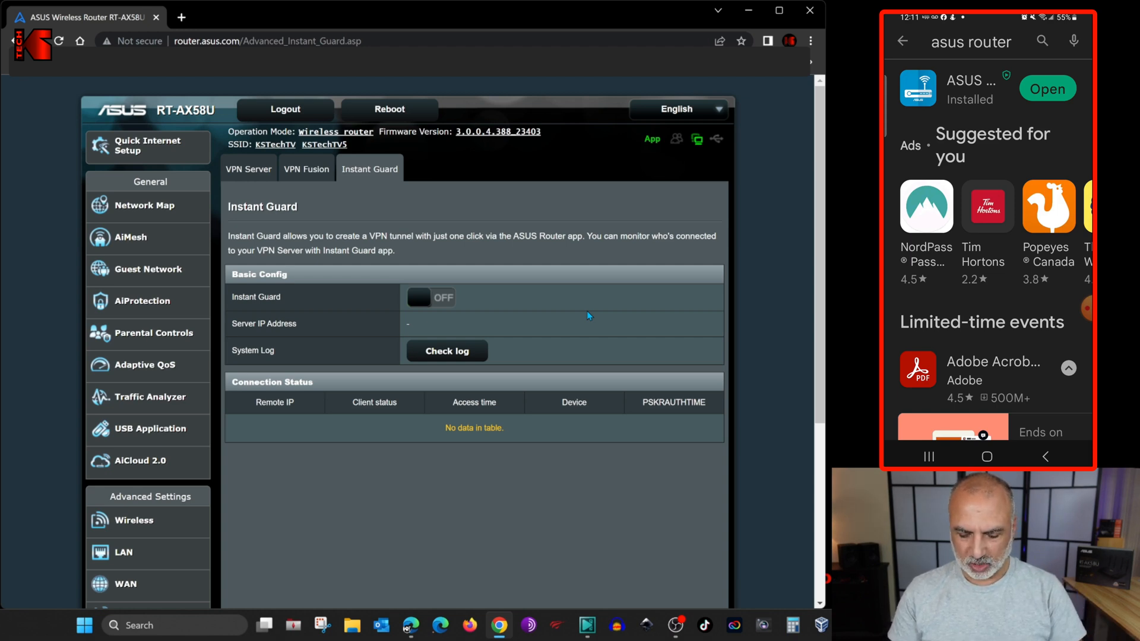
Launch the ASUS Router app, sign in to the RT-AX58U and accept Enable Remote Connection
{"action": "left_click", "coordinate": [1047, 88]}
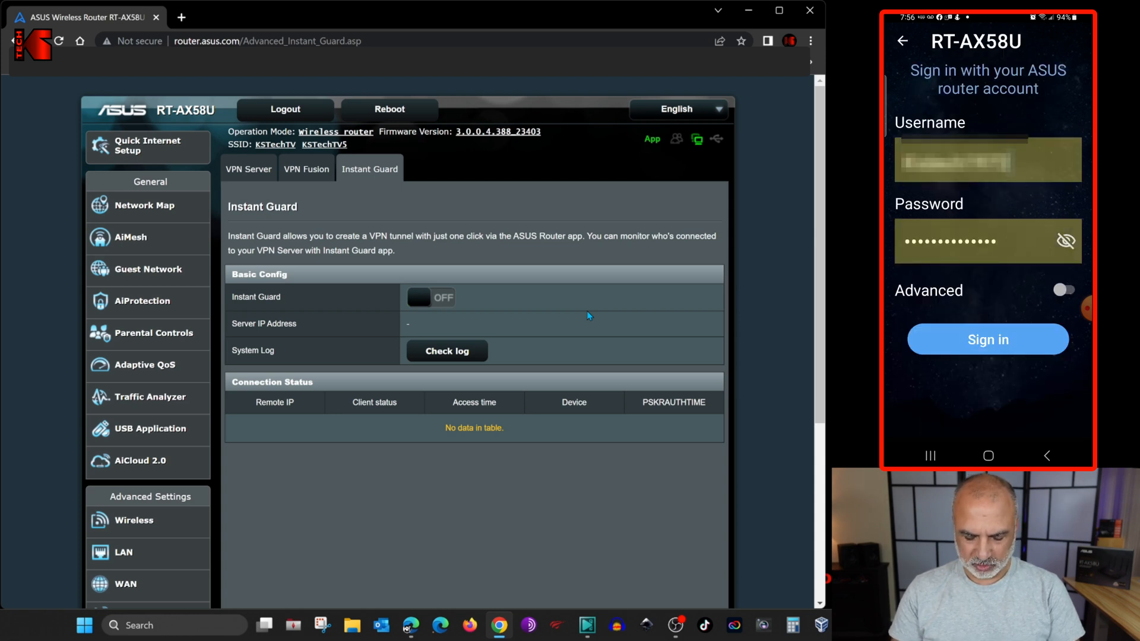
{"action": "left_click", "coordinate": [987, 339]}
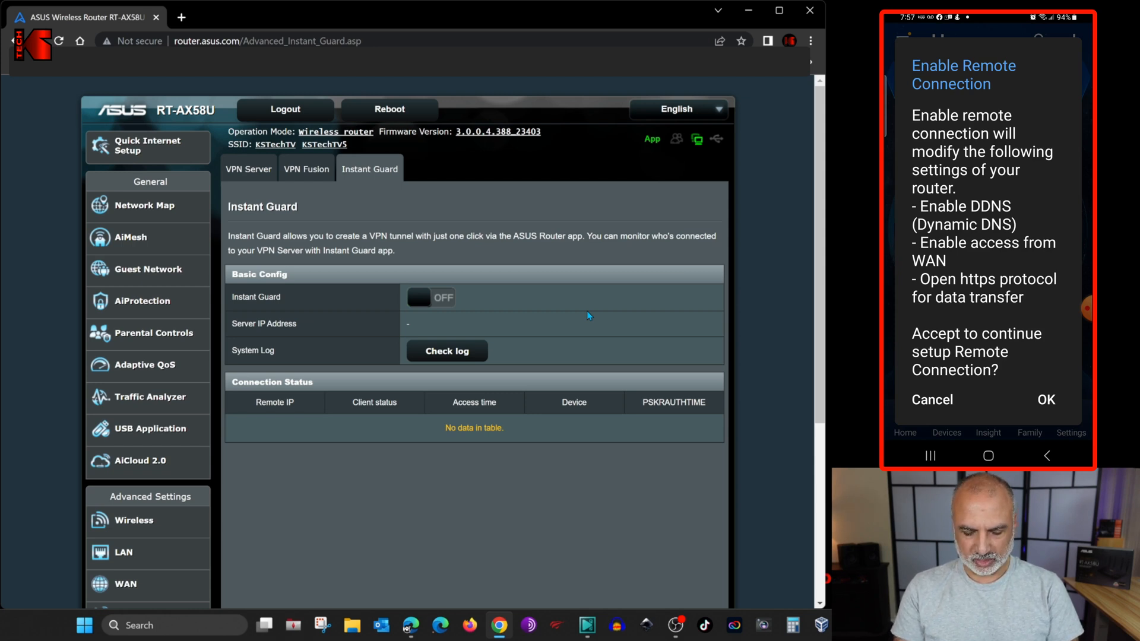
{"action": "left_click", "coordinate": [1045, 399]}
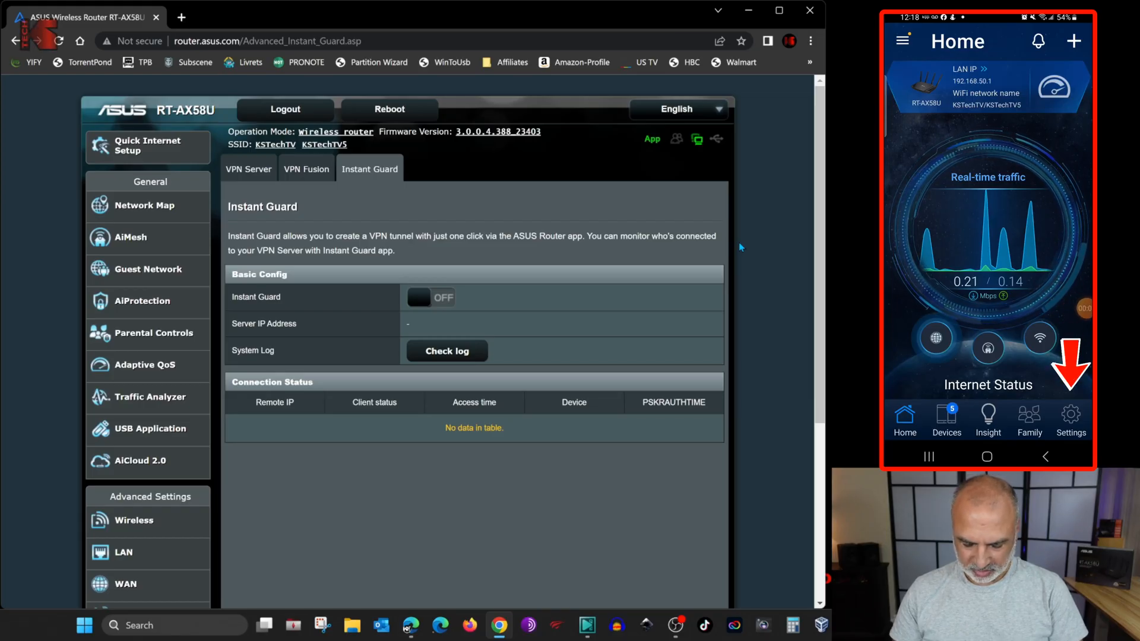
Install the Instant Guard app via Settings > Instant Guard and return to the home screen
{"action": "left_click", "coordinate": [1071, 420]}
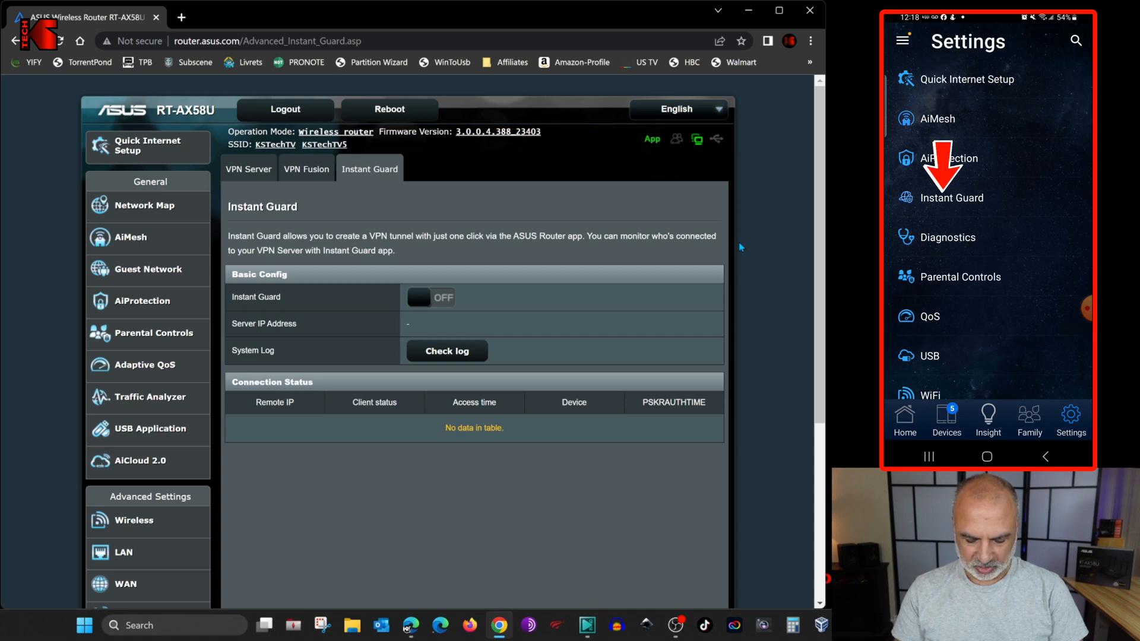
{"action": "left_click", "coordinate": [952, 197]}
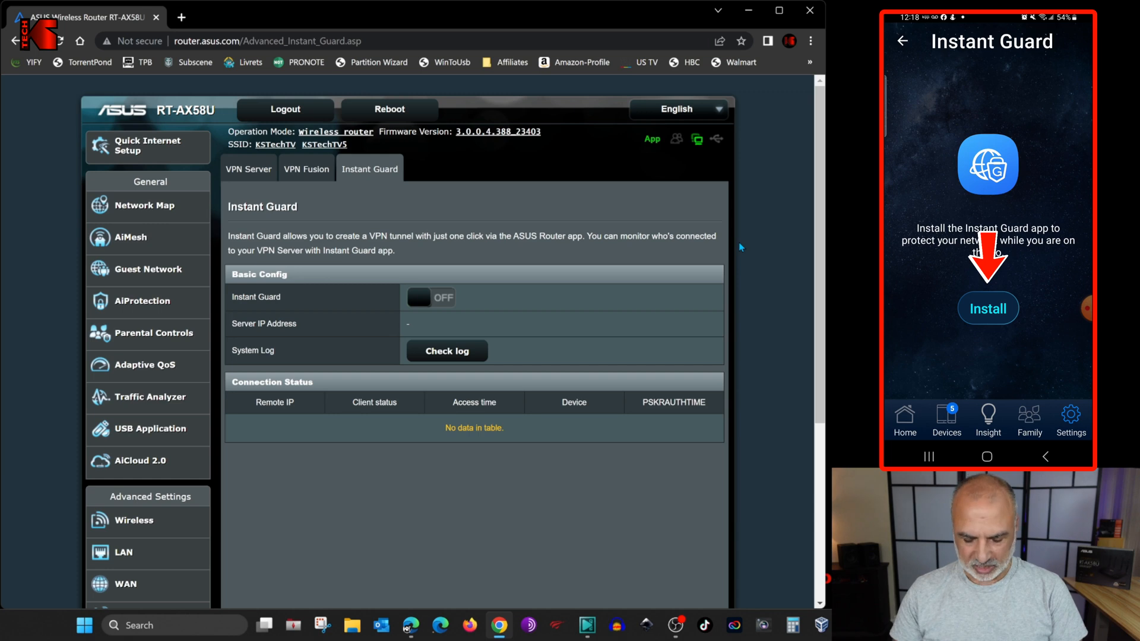
{"action": "left_click", "coordinate": [988, 309]}
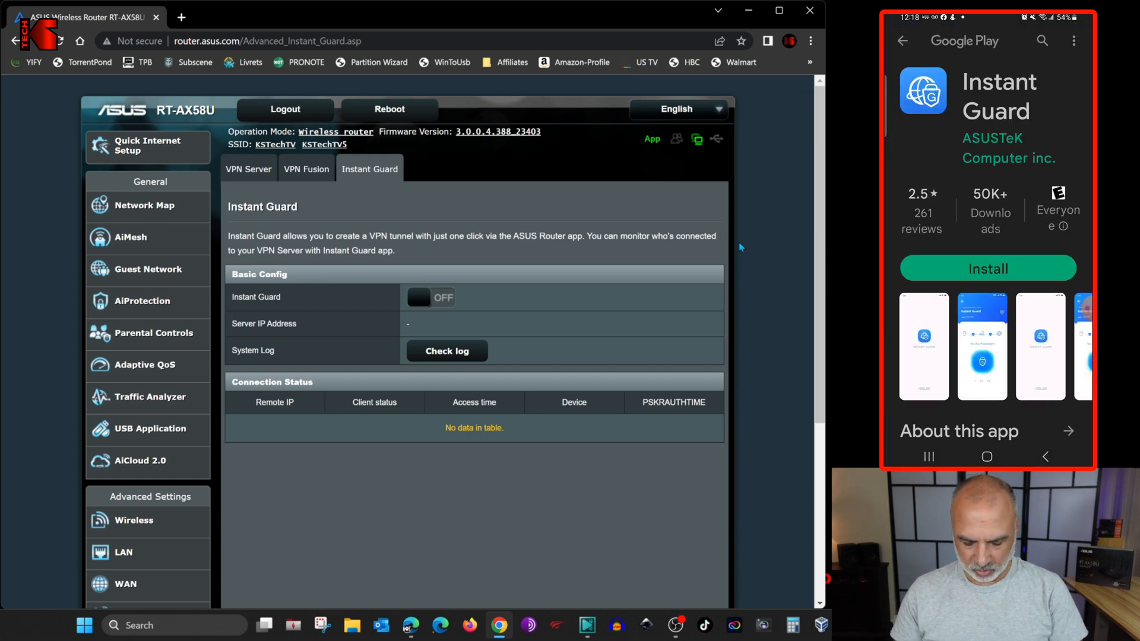
{"action": "left_click", "coordinate": [988, 268]}
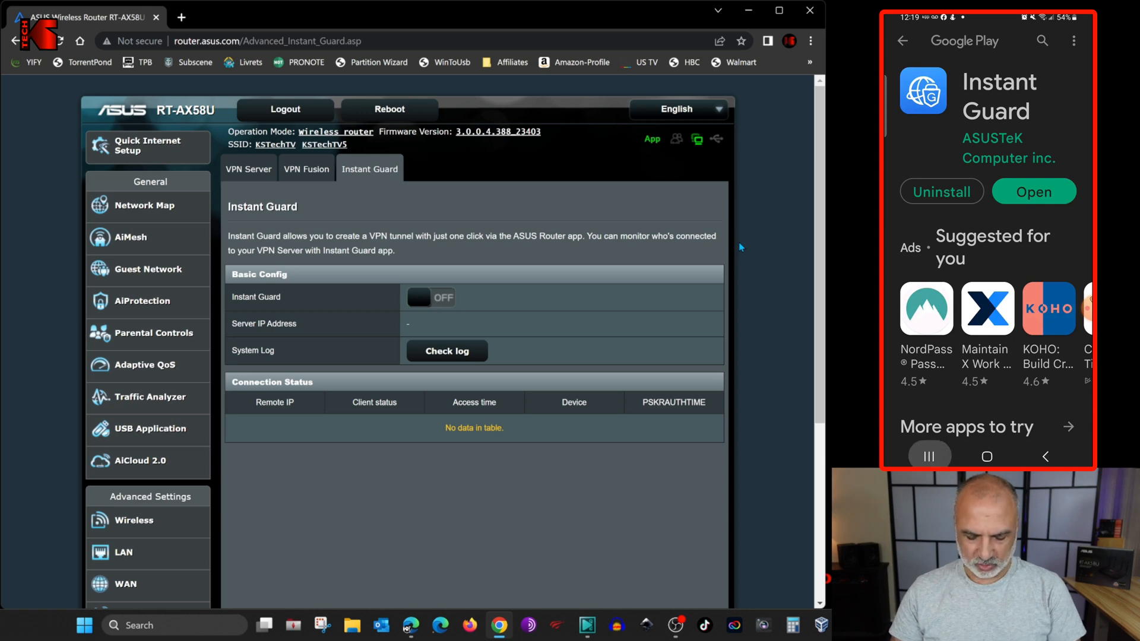
{"action": "left_click", "coordinate": [1033, 191]}
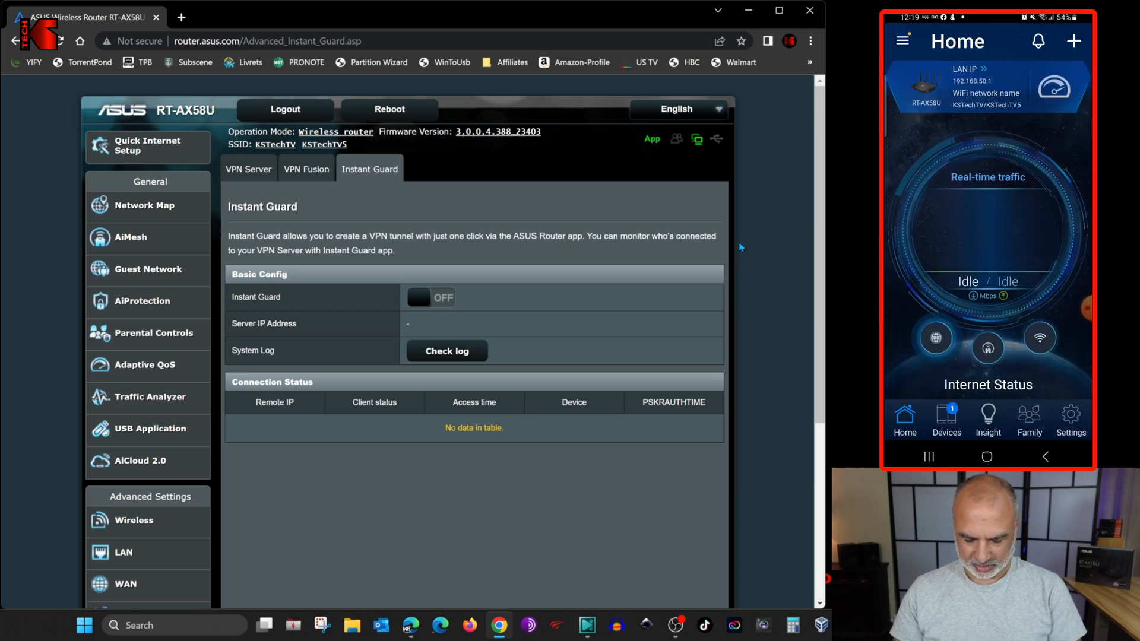
{"action": "left_click", "coordinate": [1071, 421]}
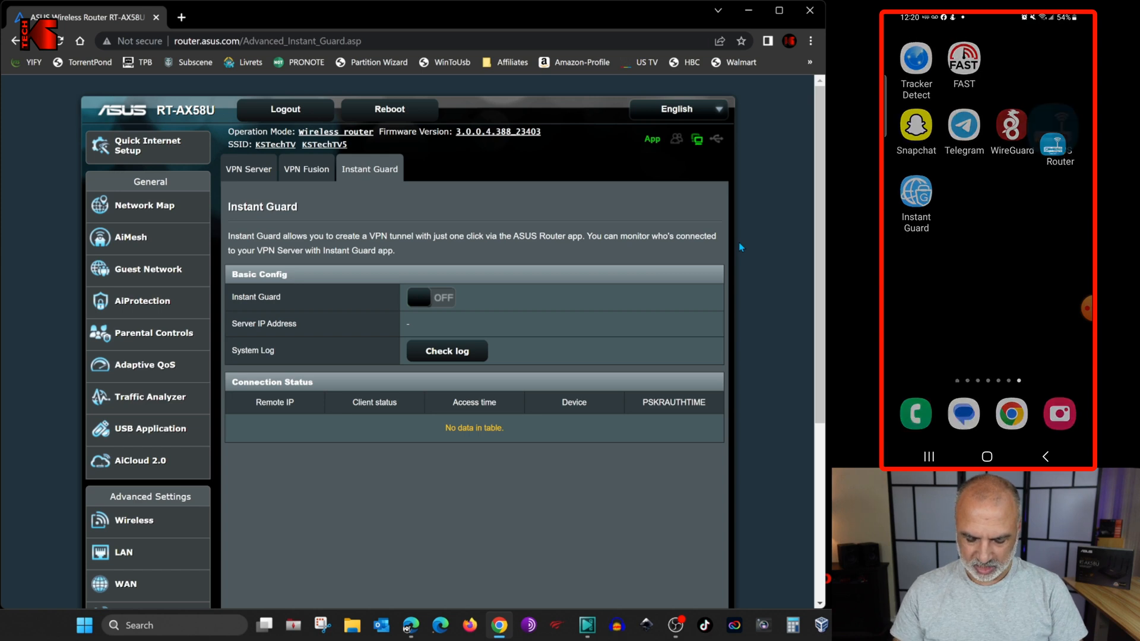
Start the Instant Guard VPN connection from the ASUS Router app's settings
{"action": "left_click", "coordinate": [1056, 140]}
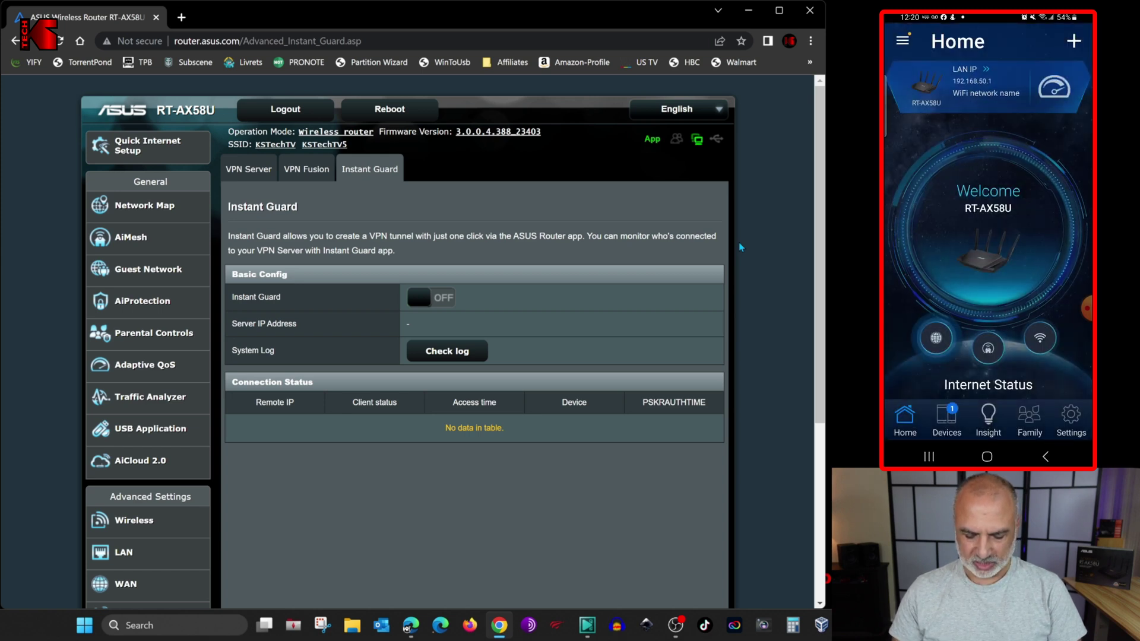
{"action": "left_click", "coordinate": [1071, 420]}
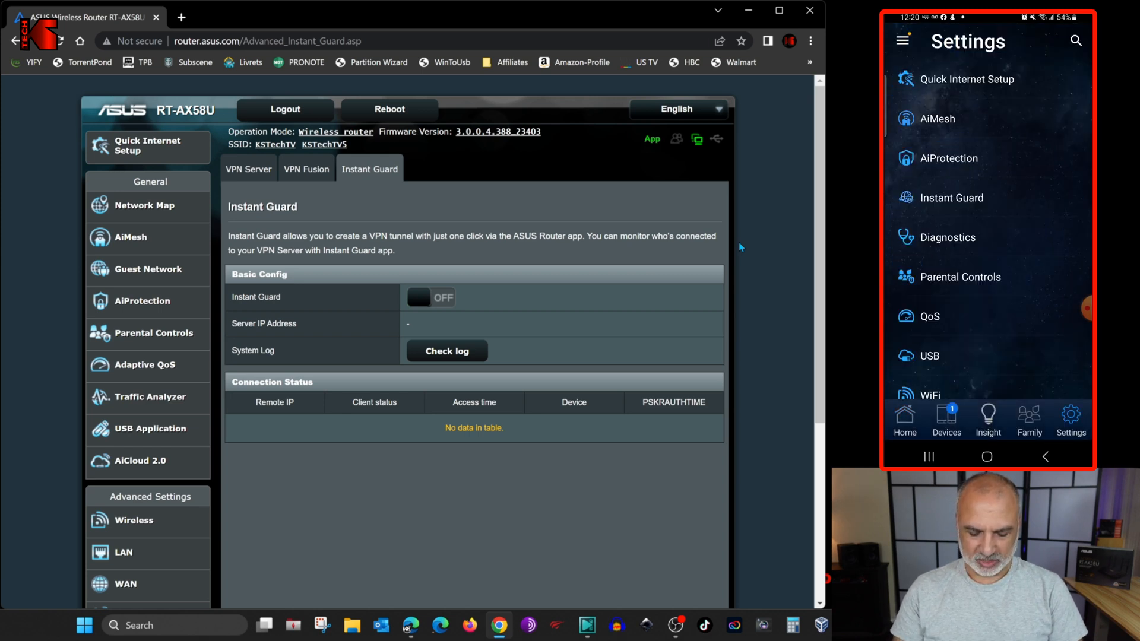
{"action": "left_click", "coordinate": [952, 197]}
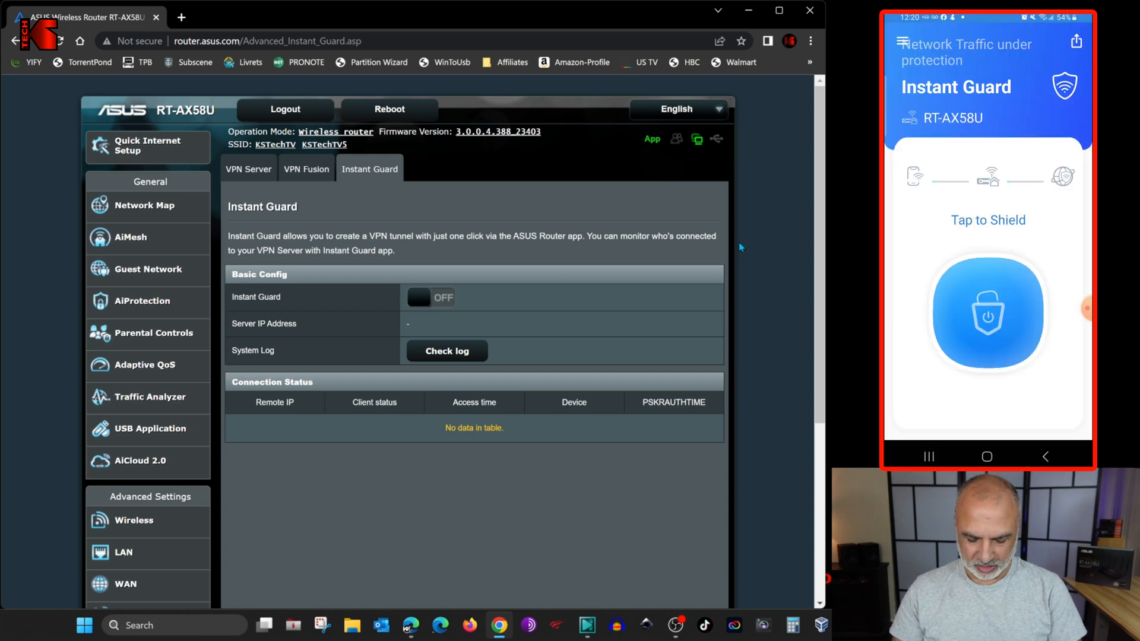
{"action": "left_click", "coordinate": [988, 312]}
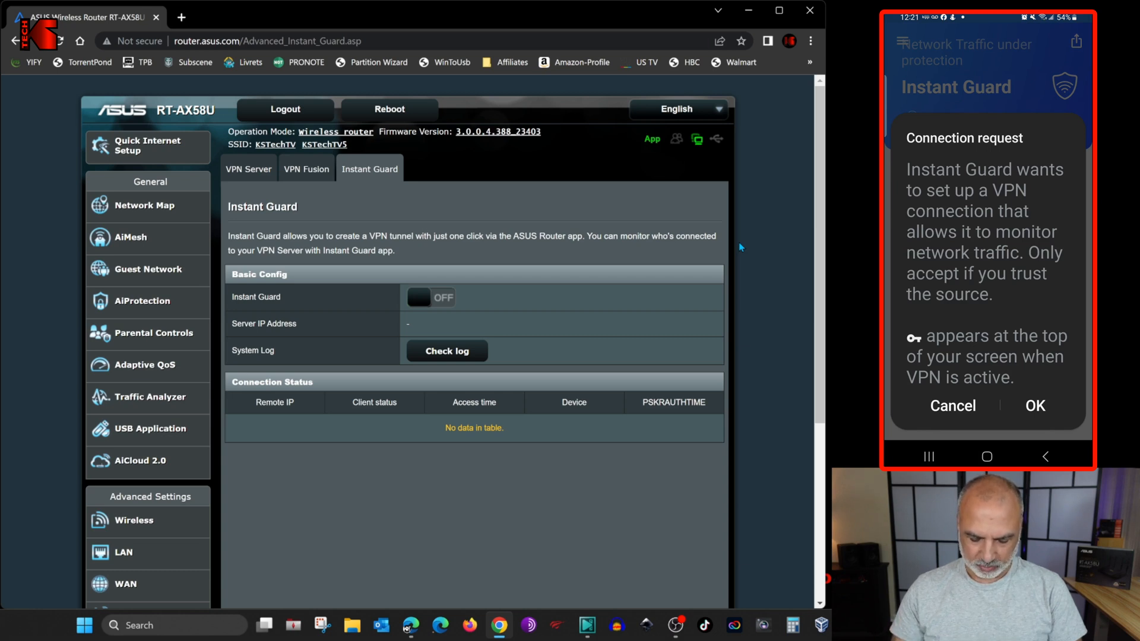
Approve the VPN request and notifications, then refresh the admin page to show the phone connected
{"action": "left_click", "coordinate": [1036, 406]}
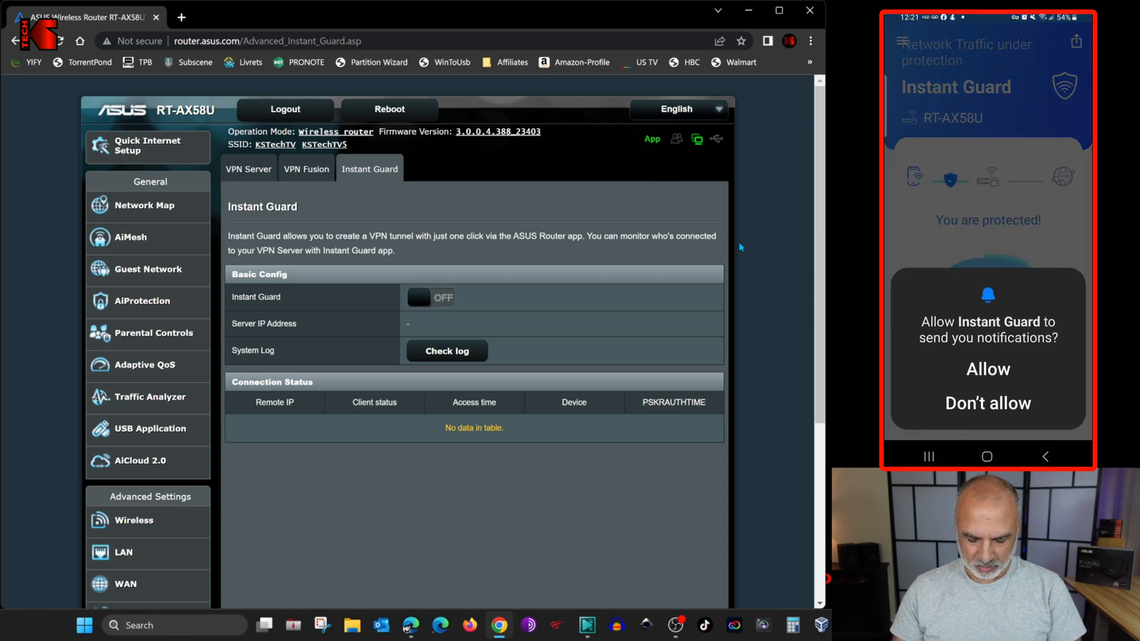
{"action": "left_click", "coordinate": [988, 369]}
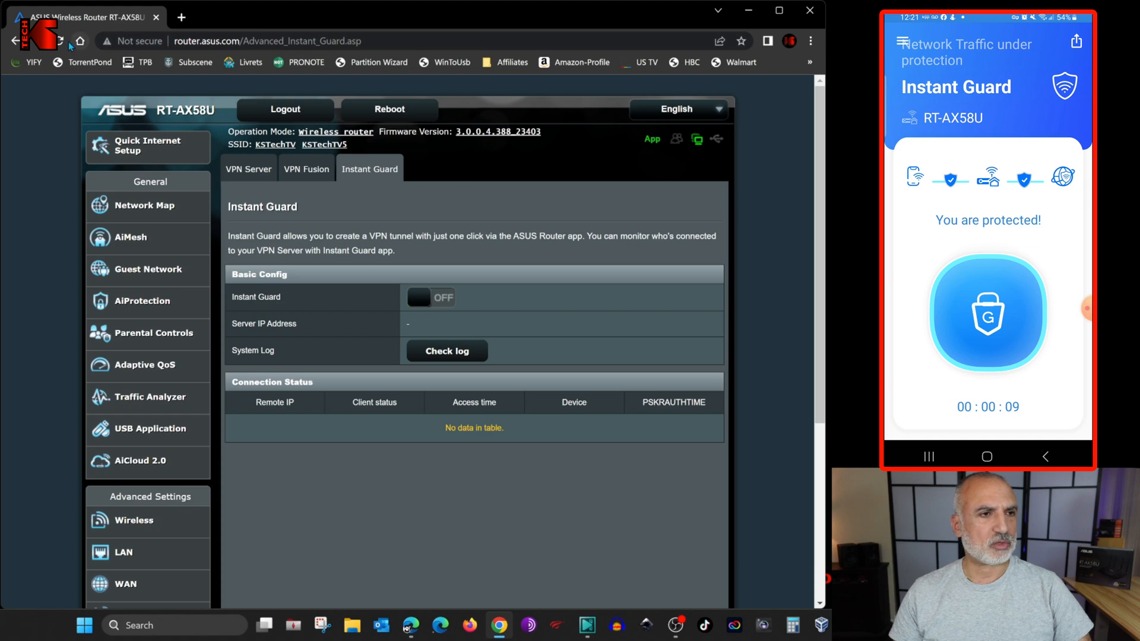
{"action": "left_click", "coordinate": [430, 296]}
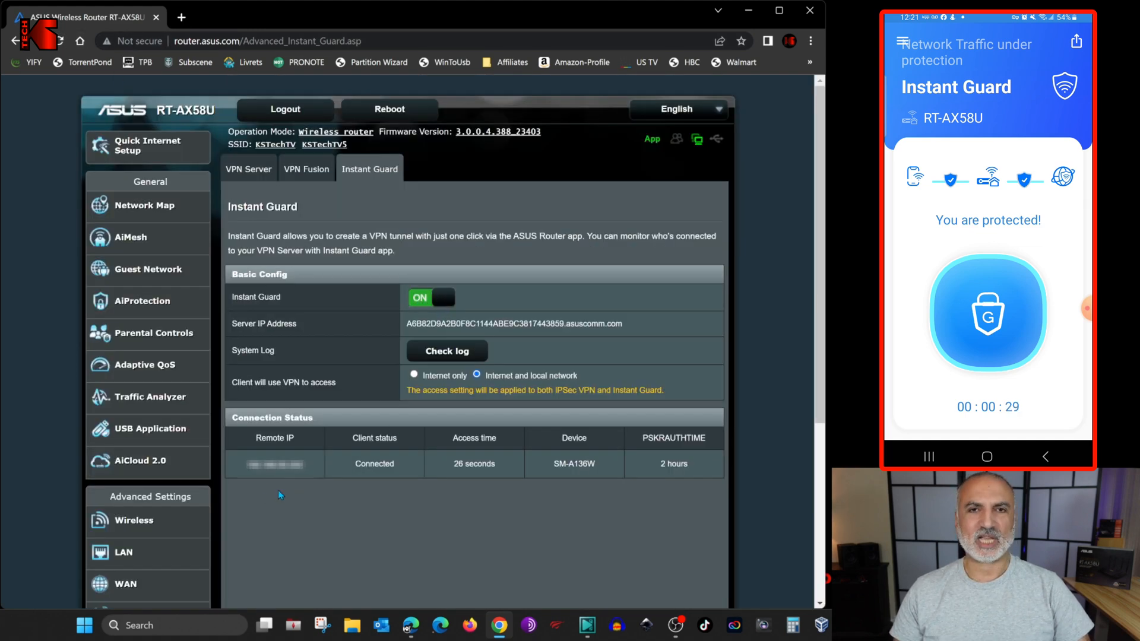
{"action": "mouse_move", "coordinate": [320, 541]}
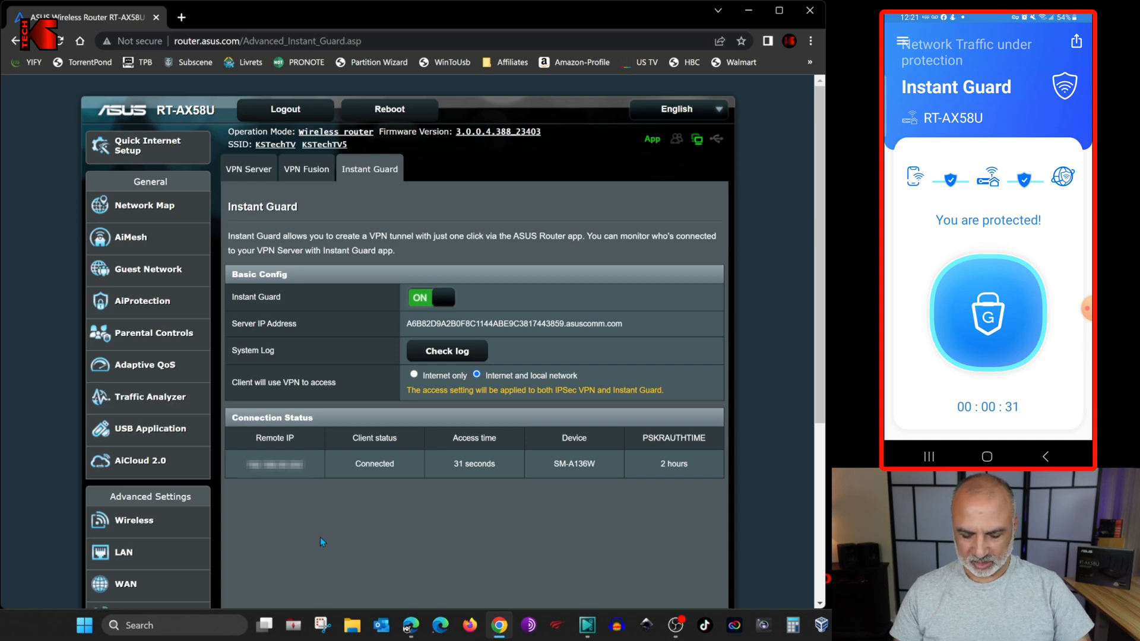
{"action": "mouse_move", "coordinate": [337, 568]}
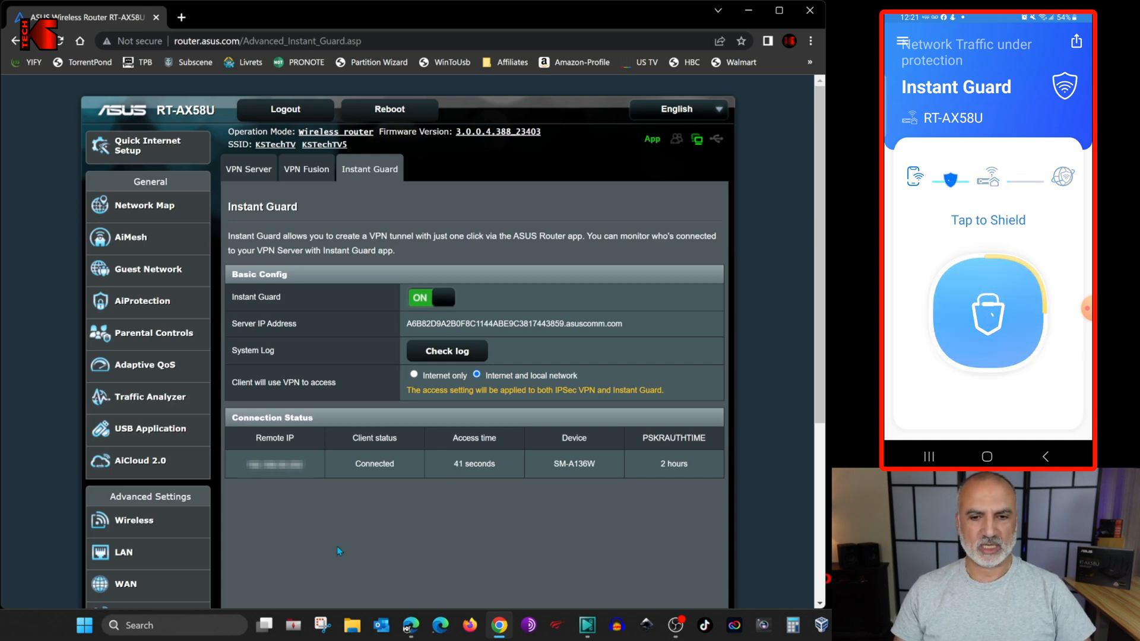
Refresh the admin page to confirm no connected clients, then relaunch Instant Guard to reconnect
{"action": "left_click", "coordinate": [988, 316]}
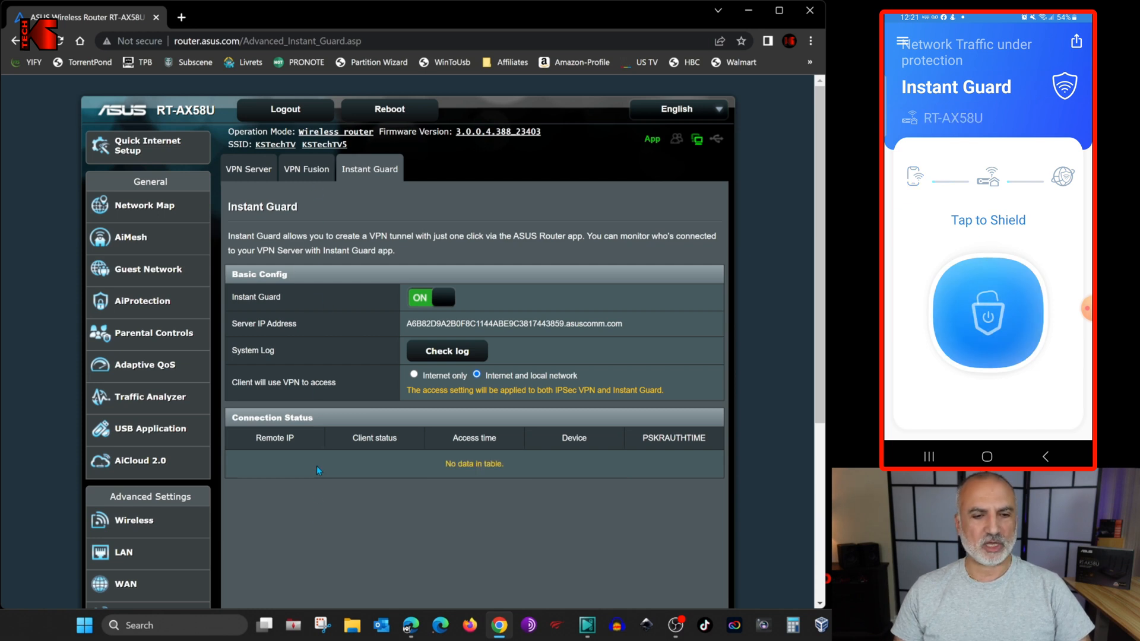
{"action": "mouse_move", "coordinate": [349, 475]}
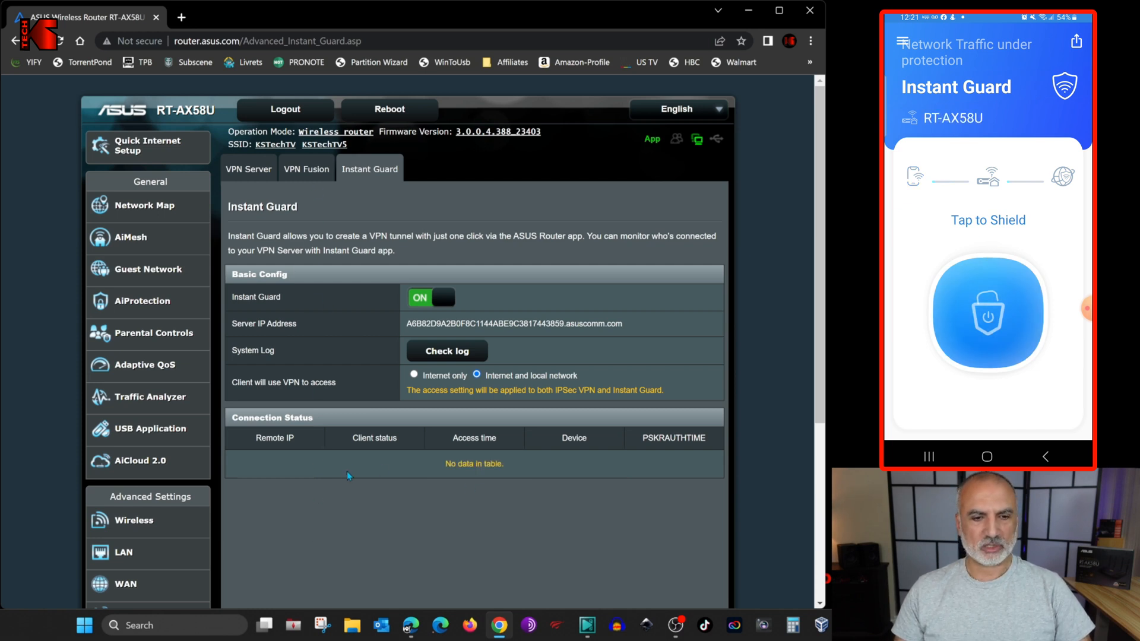
{"action": "mouse_move", "coordinate": [355, 527]}
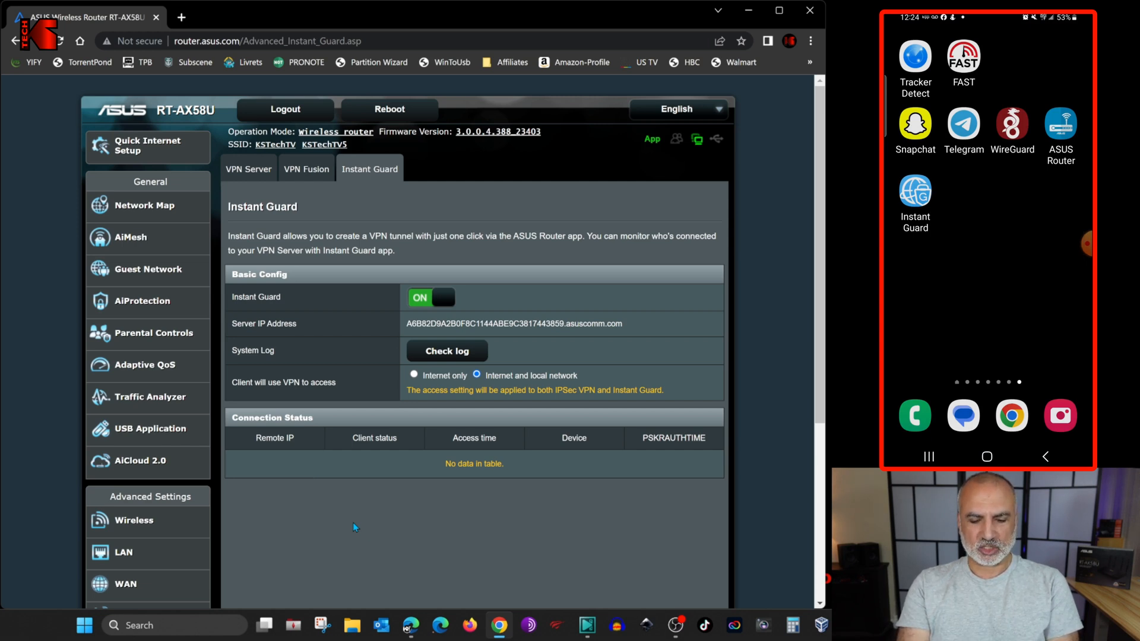
{"action": "left_click", "coordinate": [914, 191]}
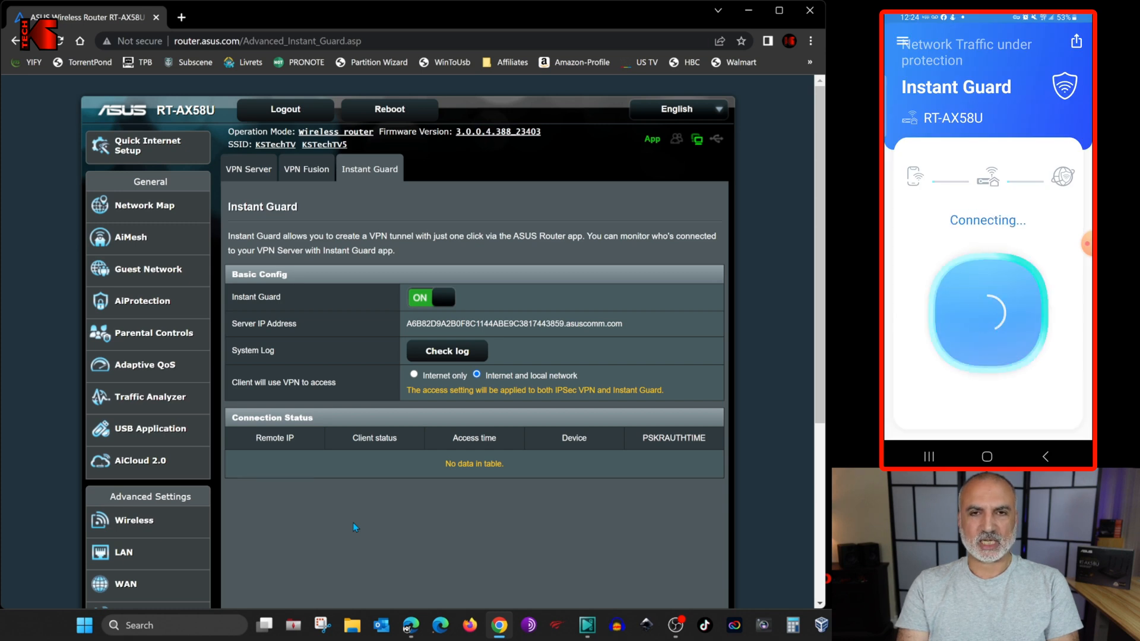